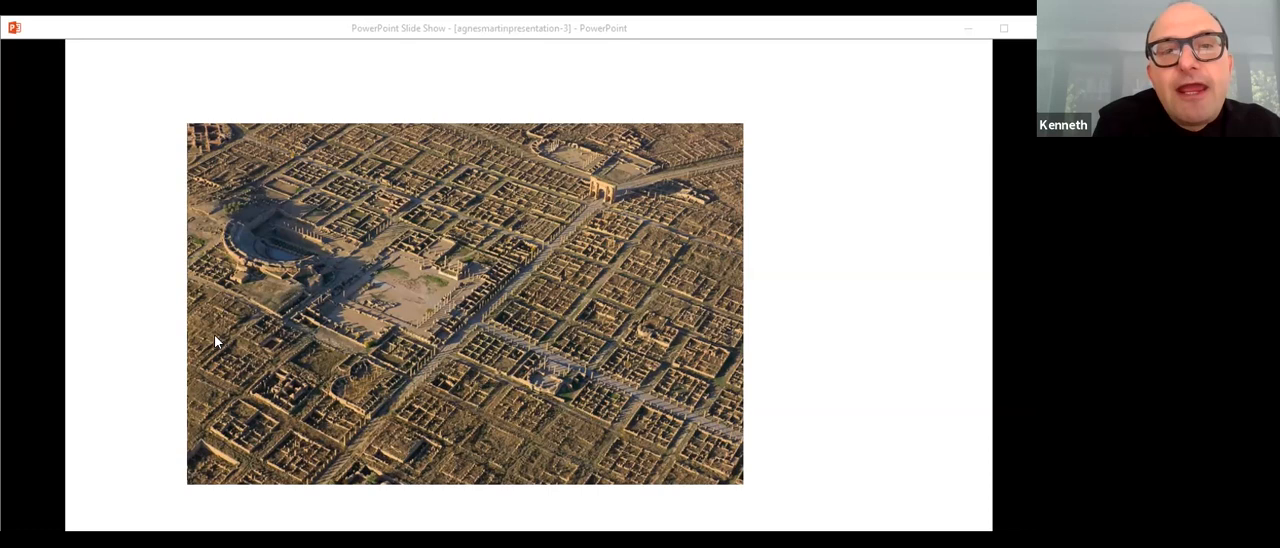
{"action": "mouse_move", "coordinate": [600, 200]}
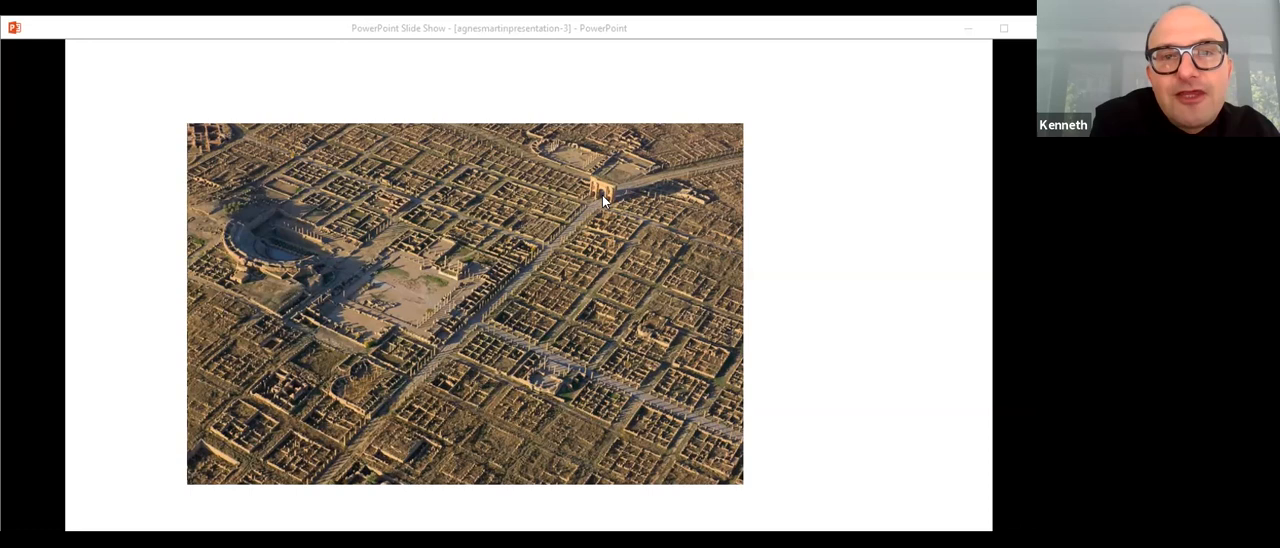